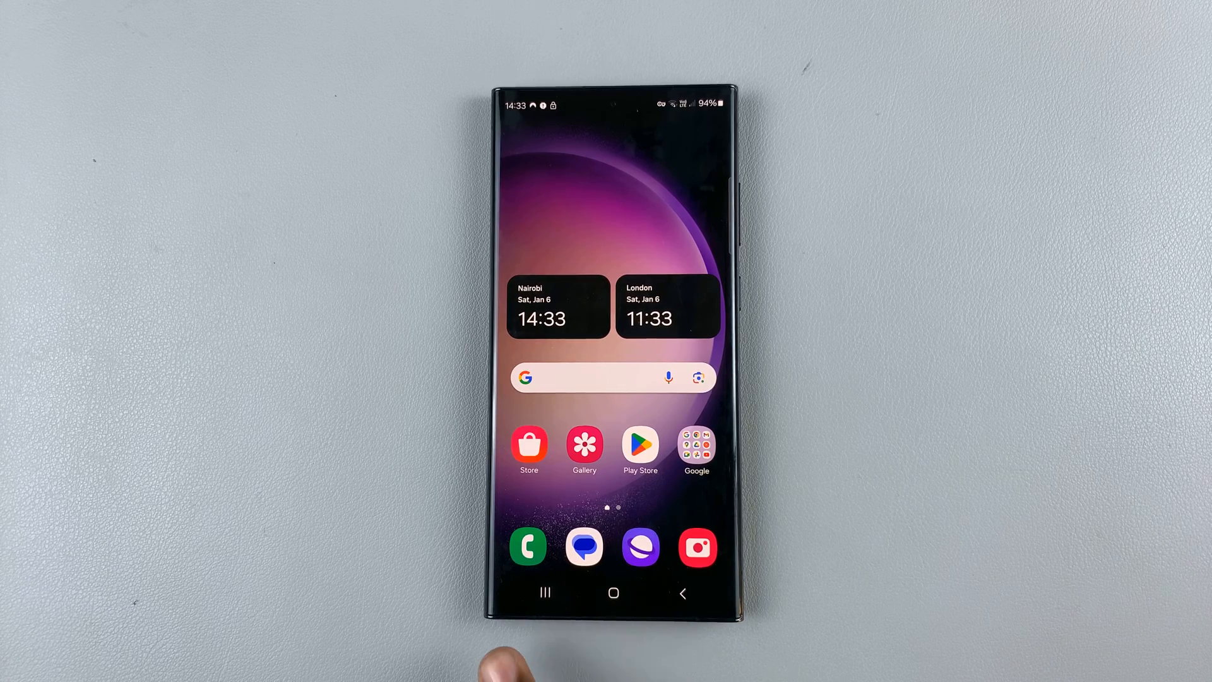
# Step: Launch the Phone app from the home-screen dock to reach the dialling keypad
pyautogui.click(528, 545)
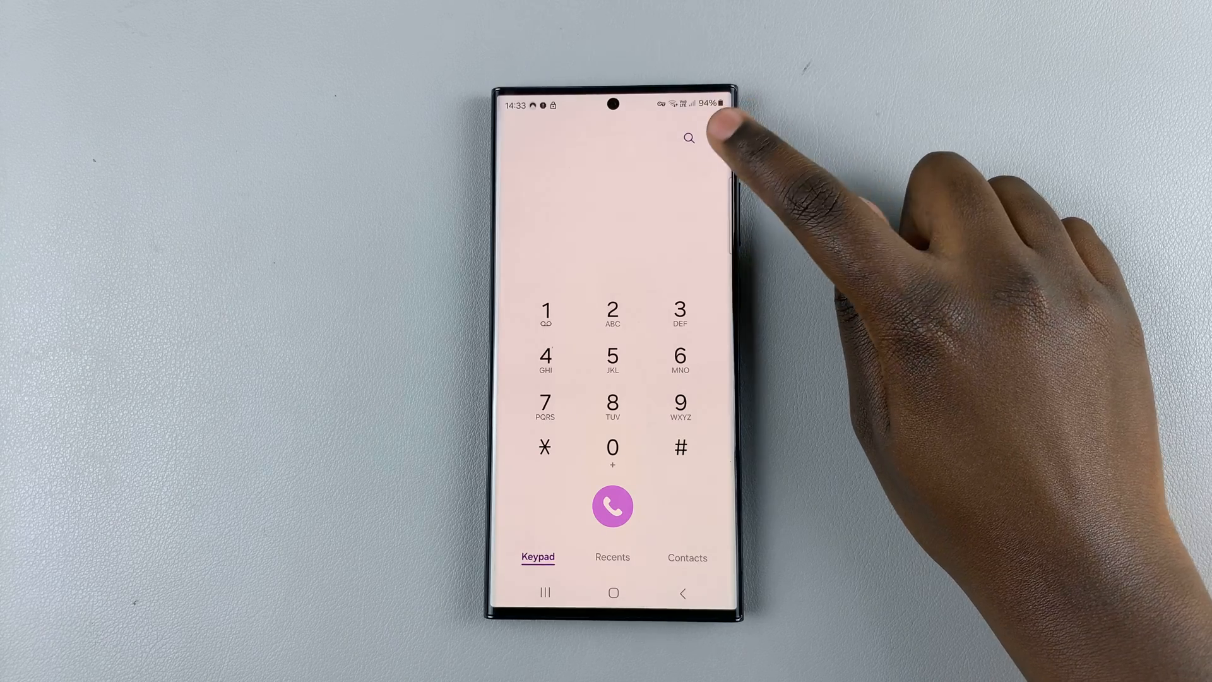
# Step: Open Call settings from the keypad's overflow menu and scroll down the list
pyautogui.click(712, 137)
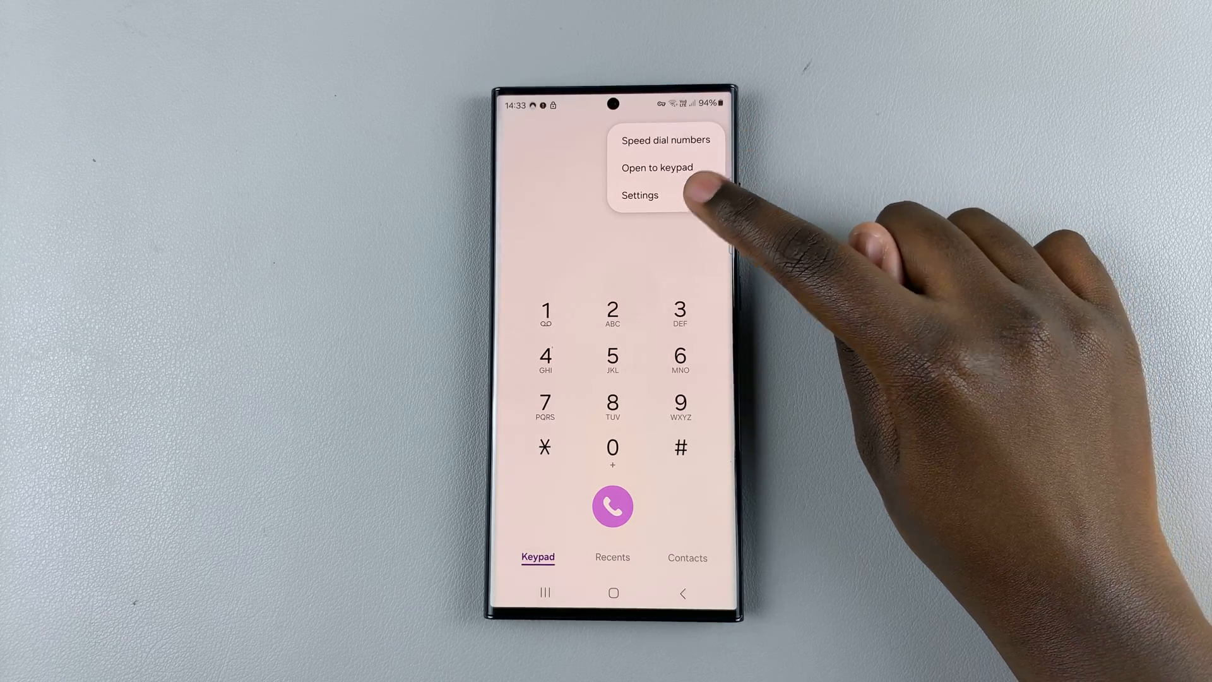
pyautogui.click(640, 195)
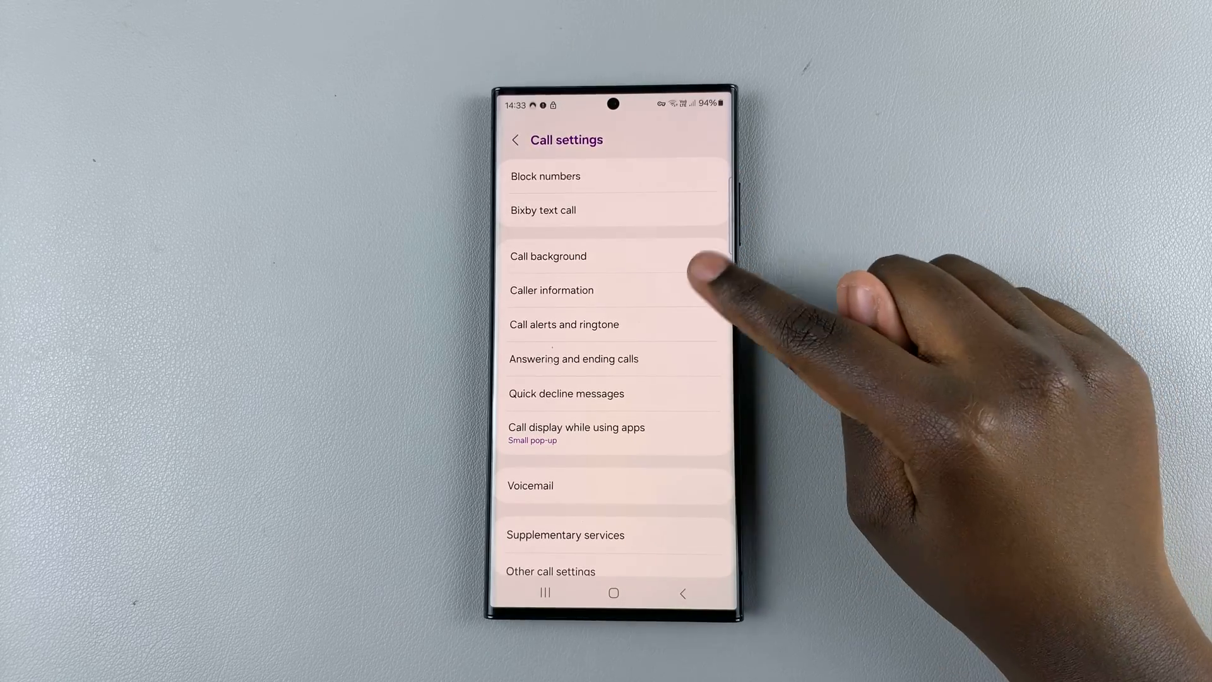
pyautogui.scroll(-3)
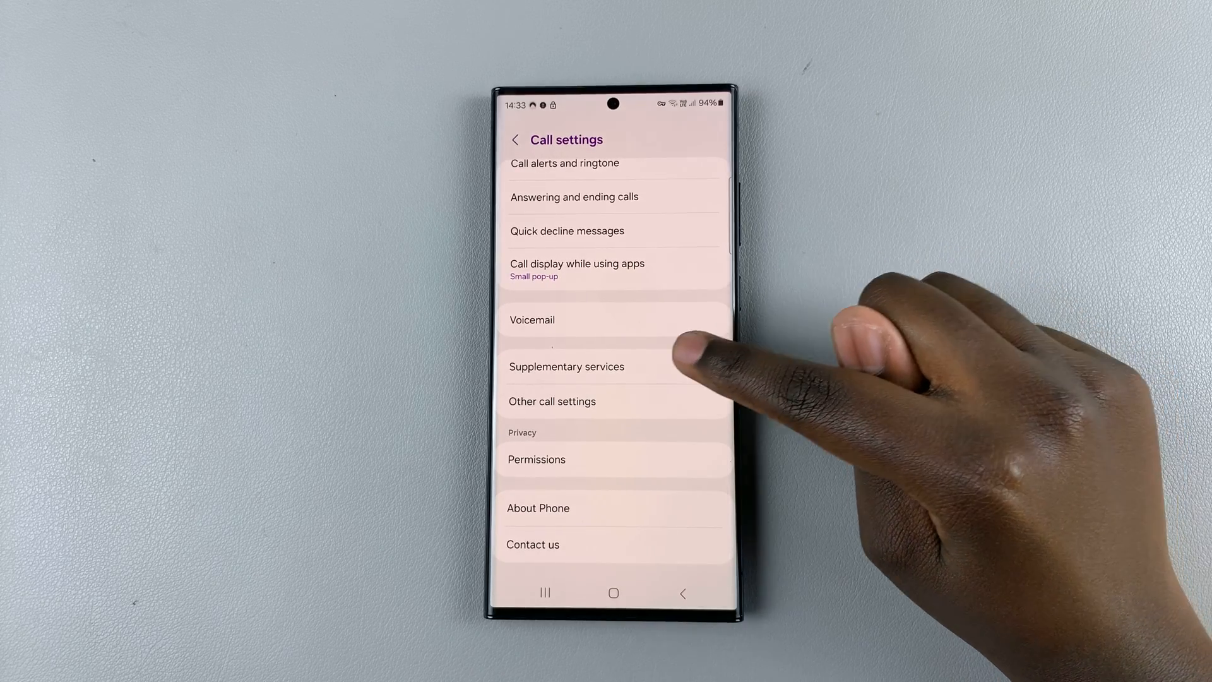
# Step: Open Supplementary services to reach the voice-call forwarding options
pyautogui.click(567, 366)
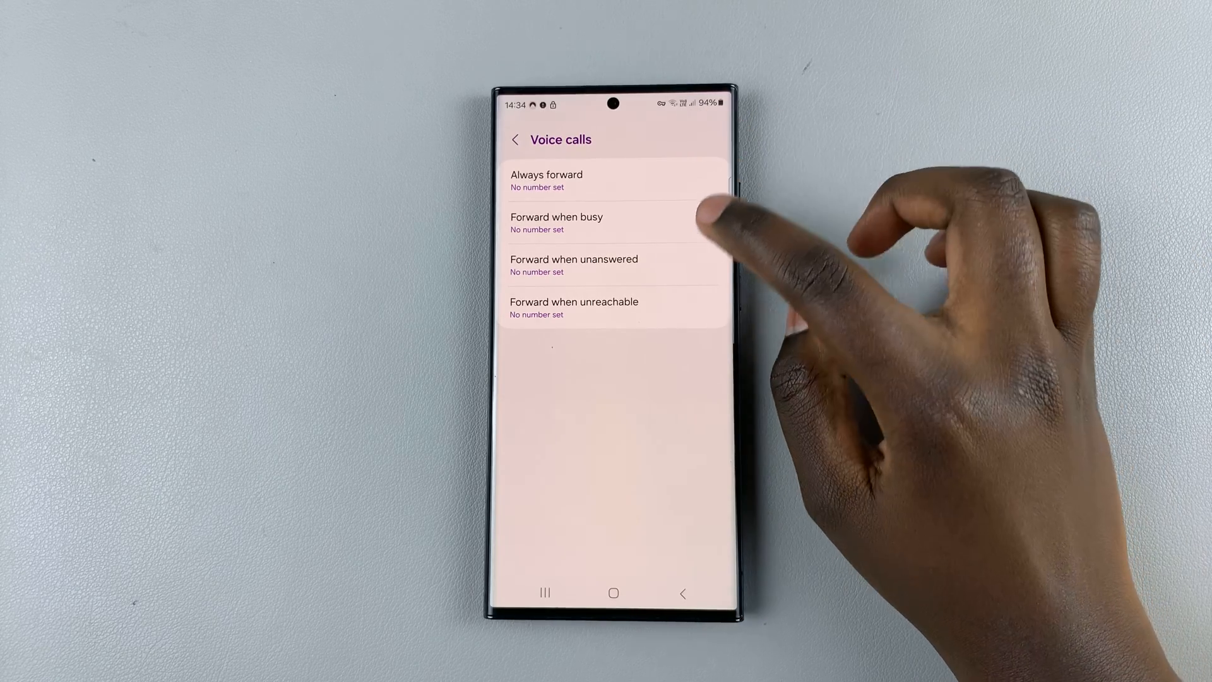
# Step: Set a forwarding number for Forward when unreachable and turn it on
pyautogui.click(575, 308)
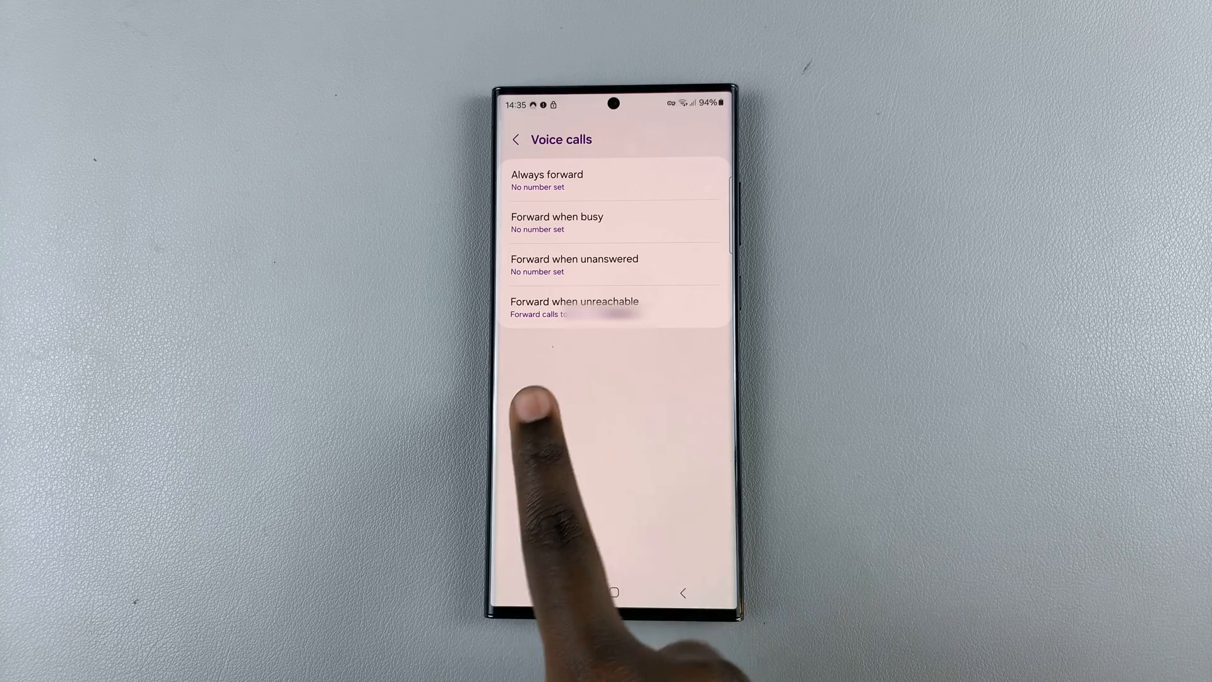
pyautogui.moveTo(541, 386)
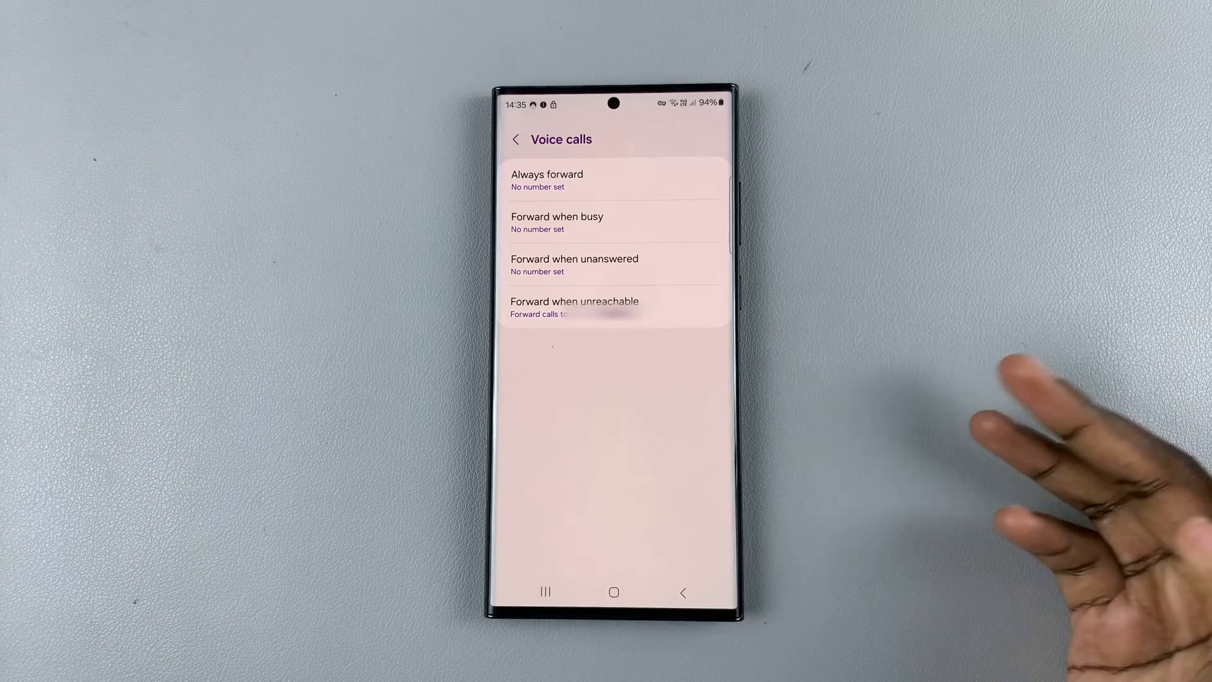
pyautogui.moveTo(738, 255)
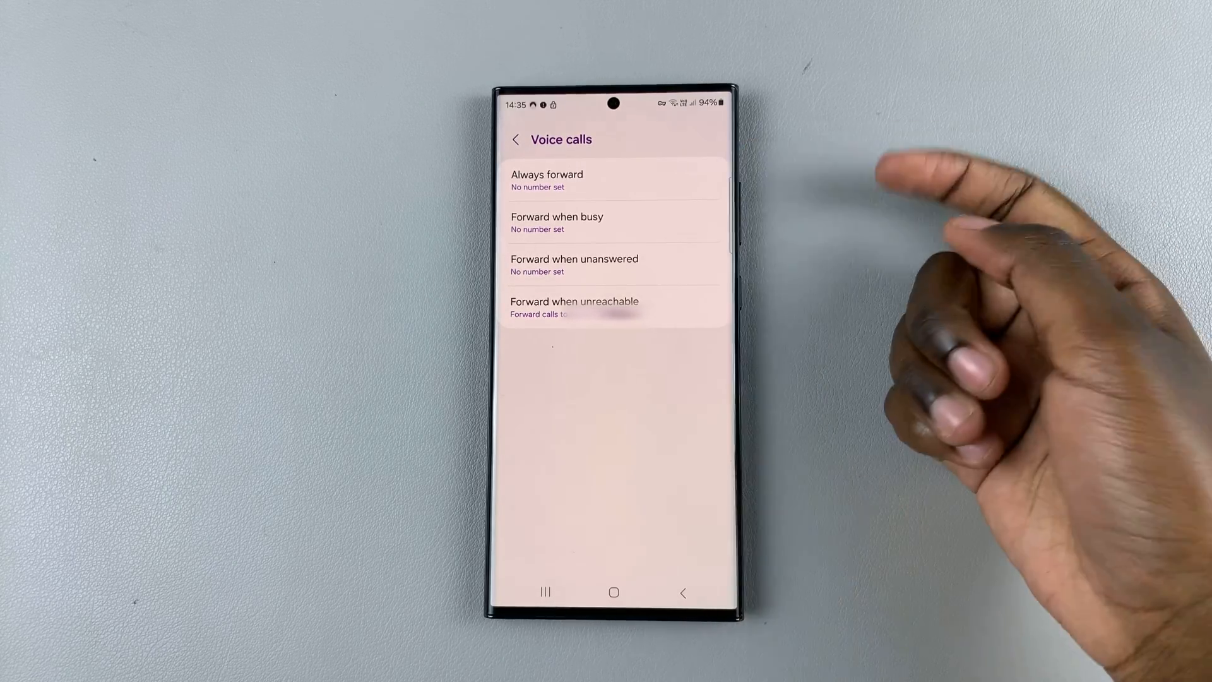
# Step: Dismiss Always forward unchanged, turn off Forward when unreachable, and go home
pyautogui.click(613, 180)
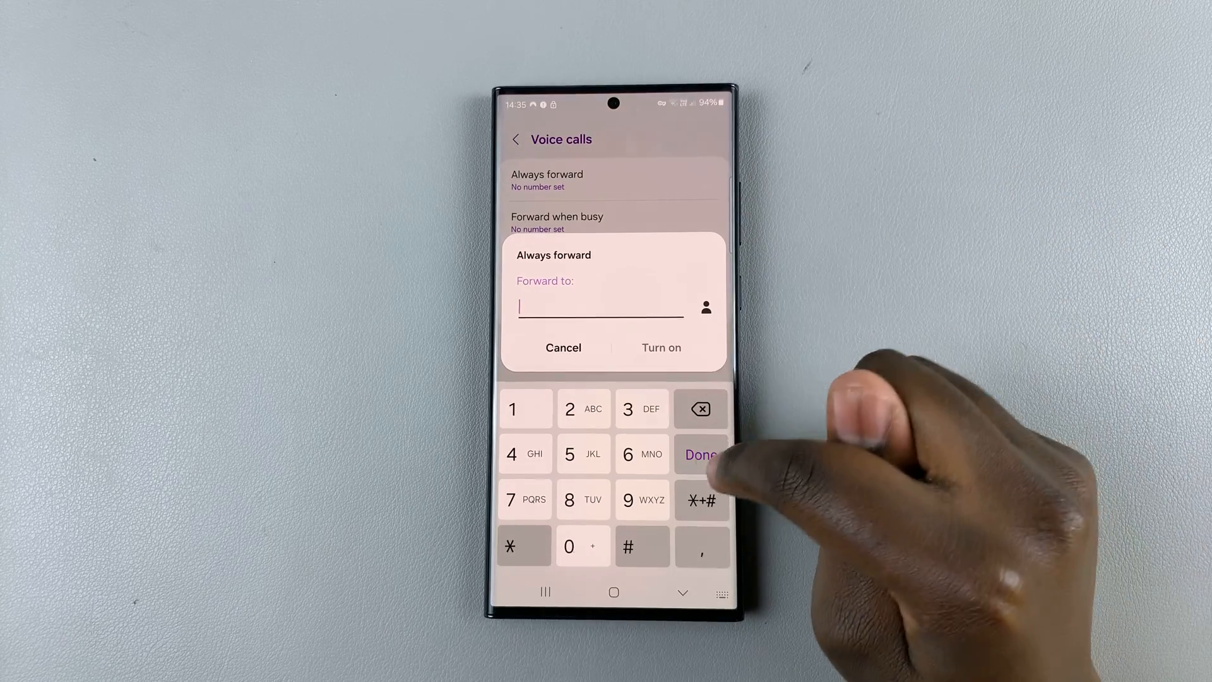
pyautogui.click(564, 347)
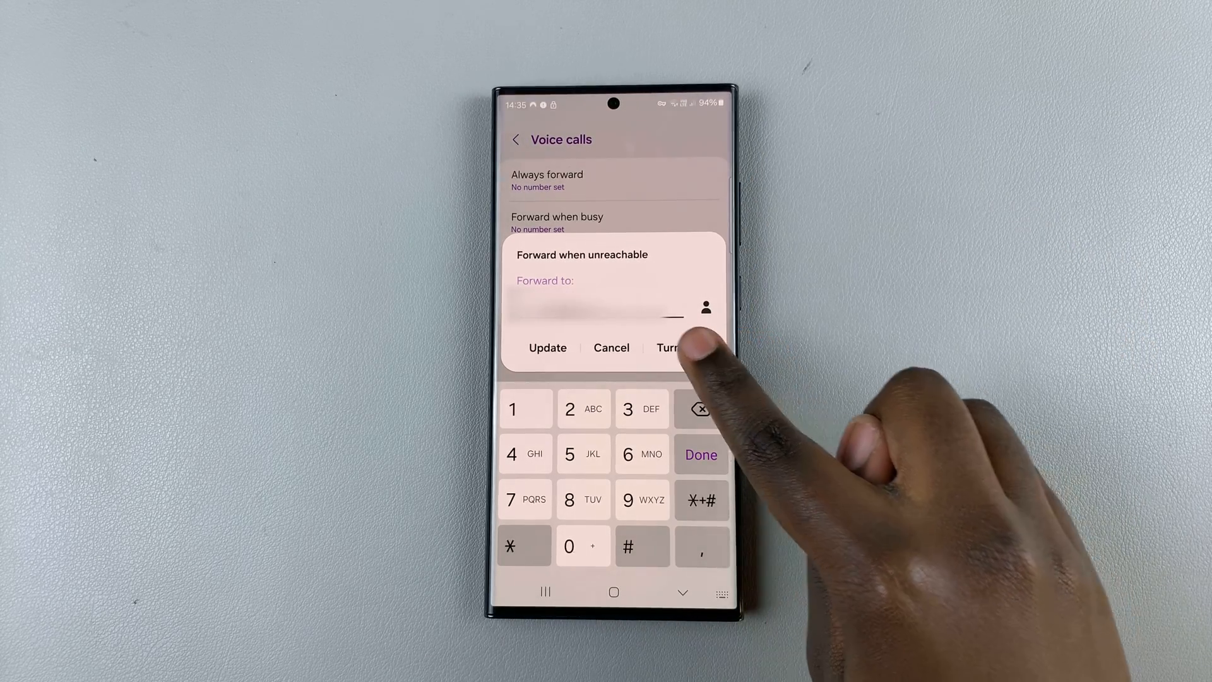
pyautogui.click(672, 347)
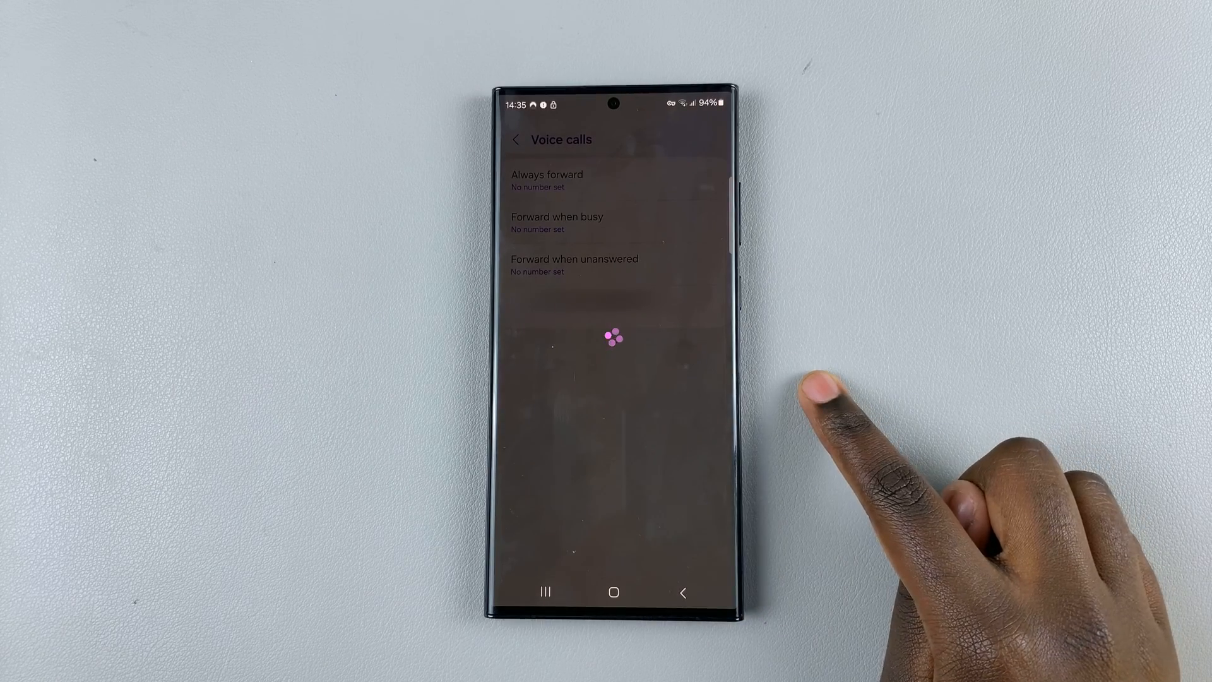
pyautogui.moveTo(820, 403)
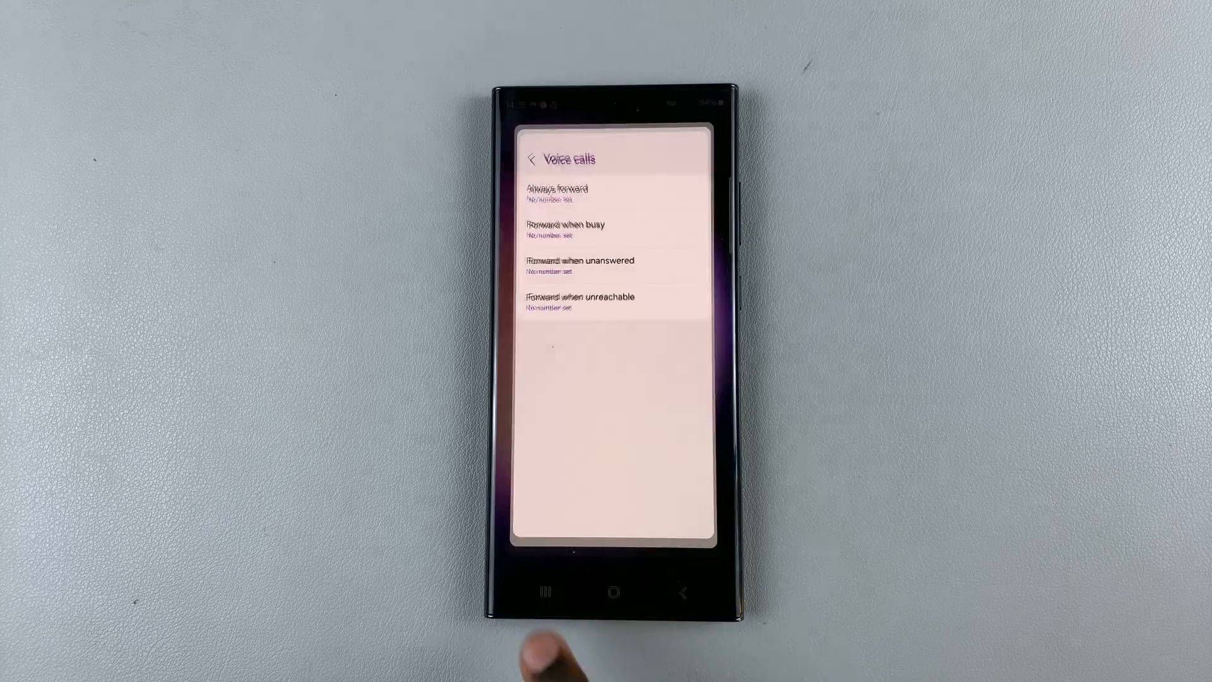
pyautogui.click(613, 591)
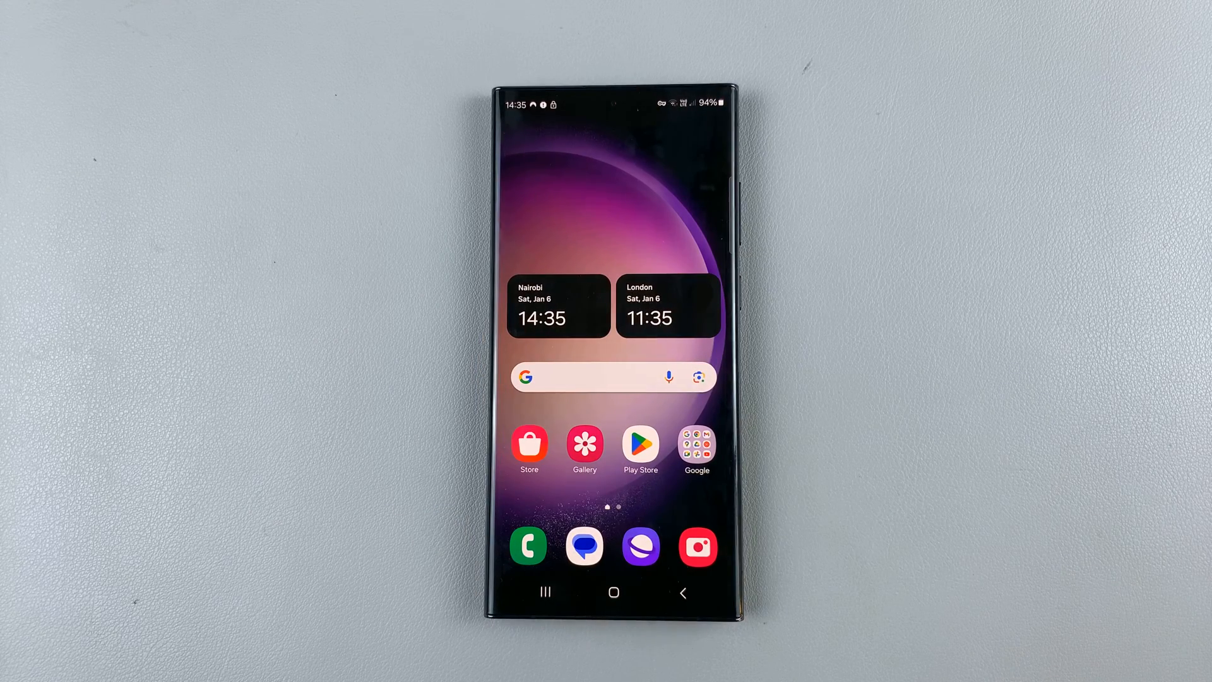